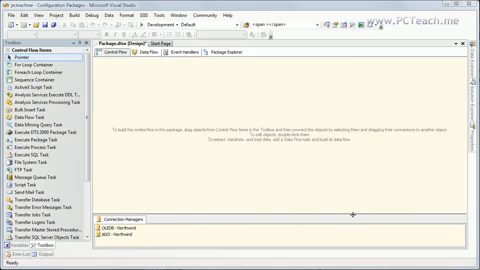
mouse_move(342, 200)
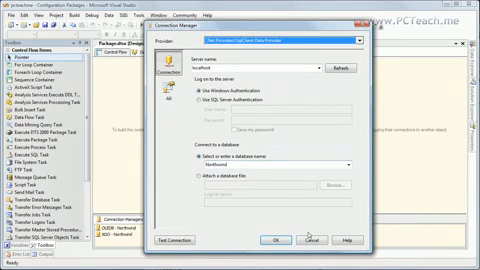
Enable package configurations via SSIS > Package Configurations and add a new XML configuration
left_click(268, 240)
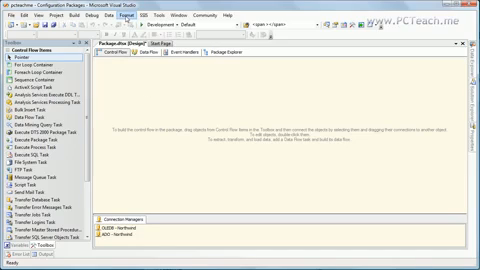
left_click(122, 18)
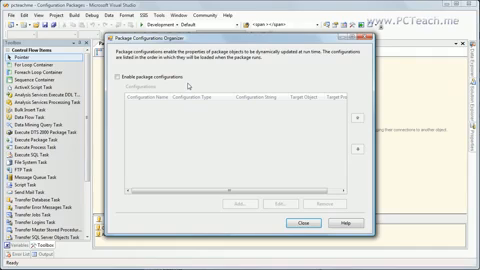
left_click(118, 72)
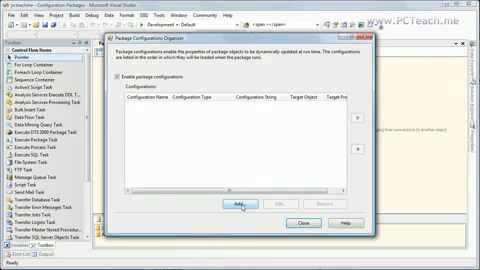
left_click(224, 210)
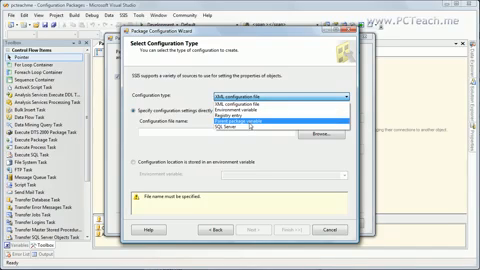
mouse_move(240, 132)
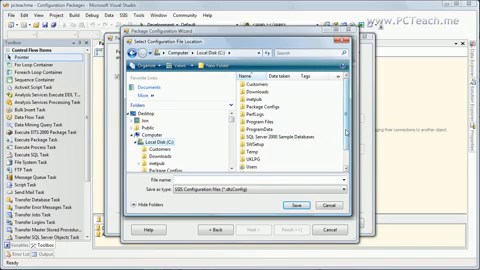
Save the XML configuration file into the Package Config folder and continue to property selection
scroll("down", 3)
type("cmDatasources")
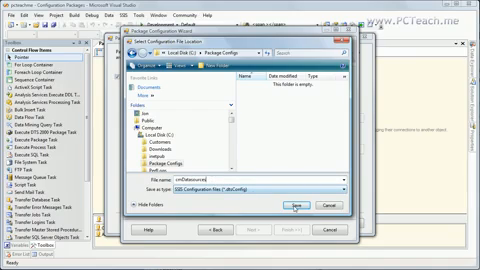
left_click(288, 208)
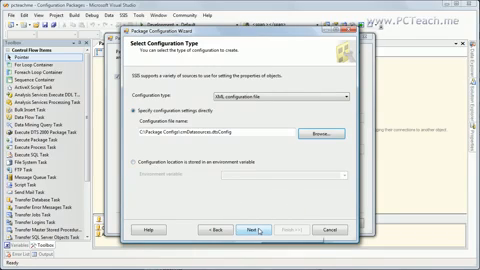
left_click(264, 232)
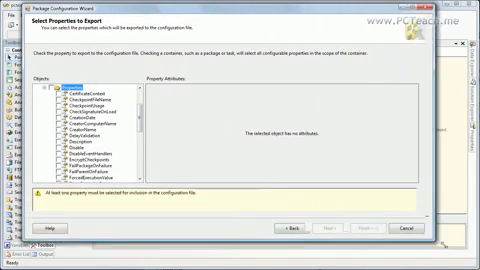
Tick the variable values and connection string properties to export in the Objects tree
scroll("down", 3)
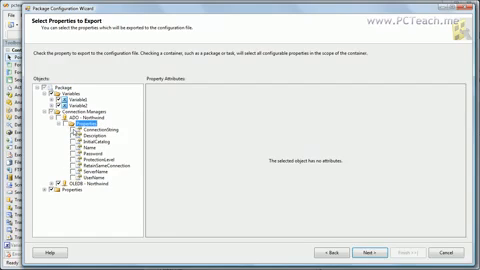
left_click(110, 130)
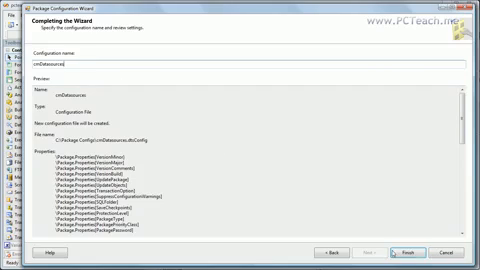
Finish the wizard so the XML configuration is listed, then leave the organizer
left_click(400, 254)
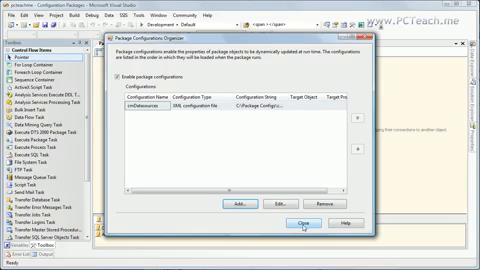
left_click(292, 228)
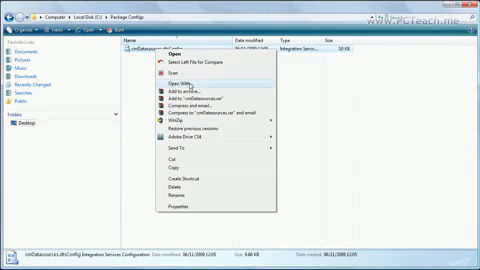
Review the .dtsConfig XML in Notepad and select a configured value for editing
left_click(176, 84)
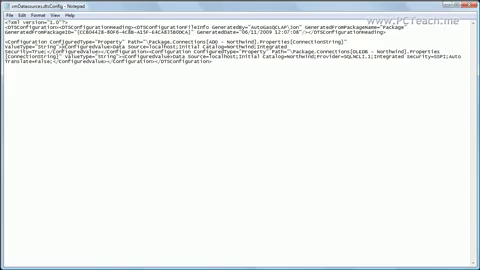
double_click(120, 48)
type("192.168.1.10")
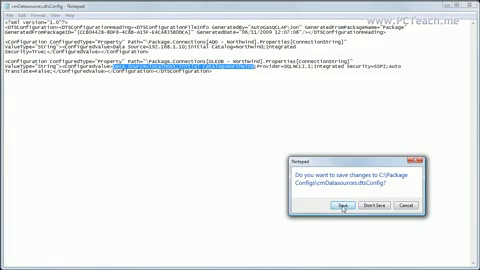
Answer Notepad's save prompt, then load the SSIS package in the designer with its variables shown
left_click(342, 208)
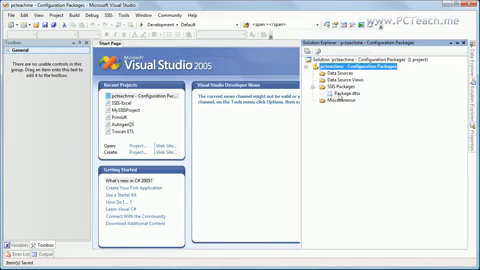
double_click(352, 96)
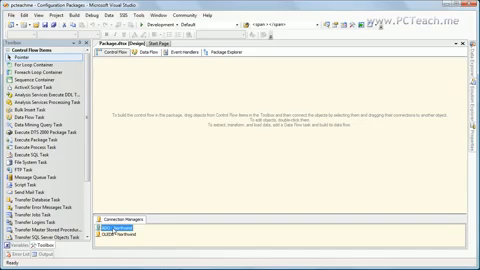
double_click(130, 240)
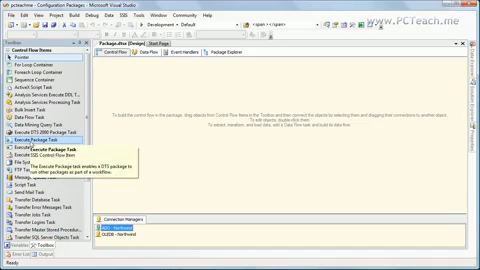
mouse_move(172, 154)
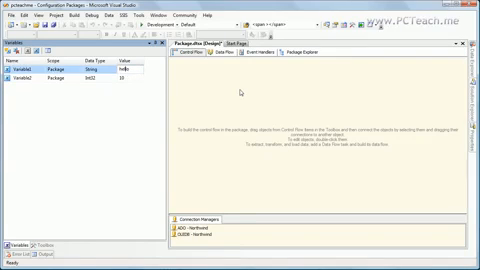
Build a second XML configuration through the wizard and pick the package properties it stores
left_click(156, 14)
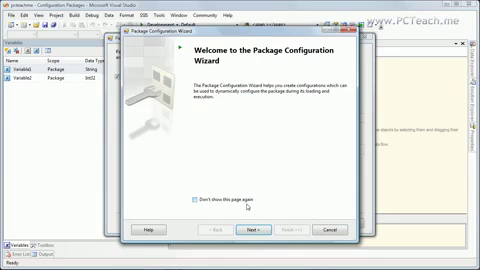
left_click(246, 232)
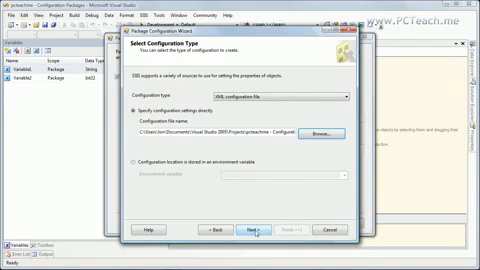
left_click(260, 228)
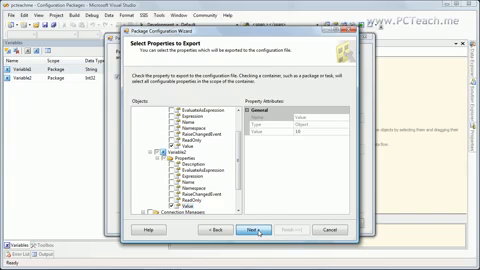
left_click(256, 236)
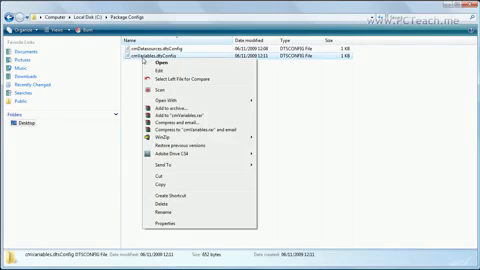
mouse_move(164, 96)
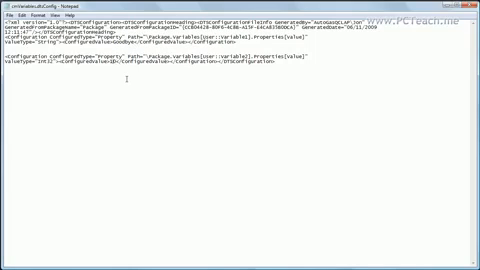
Change the variable's ConfiguredValue to 1000 in the .dtsConfig file
type("1000")
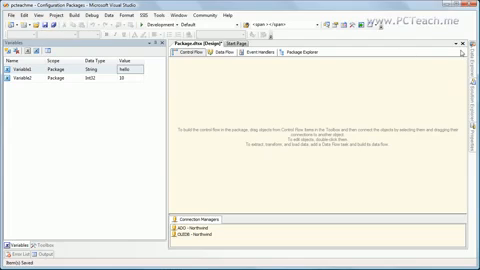
Close the package designer, returning to the Start Page
left_click(218, 44)
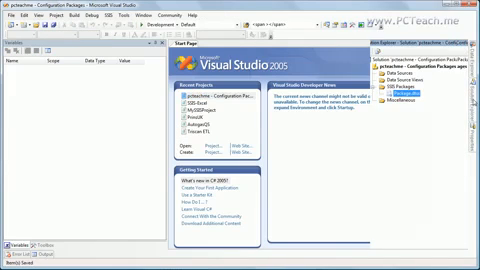